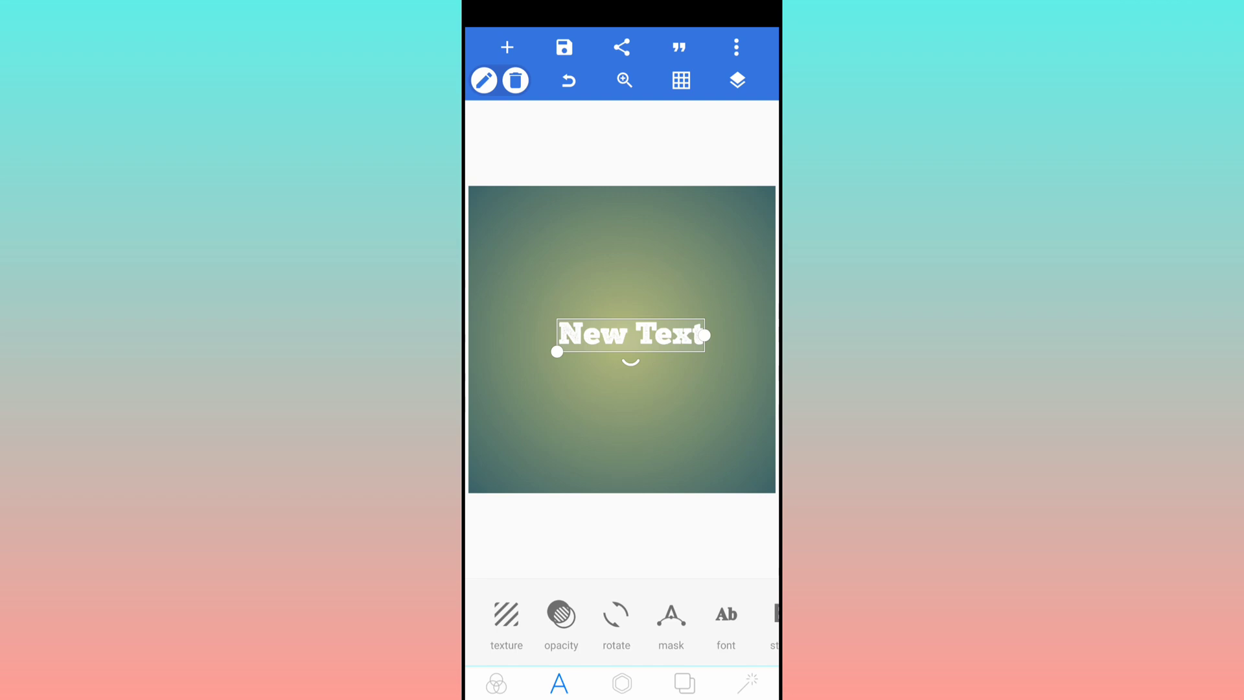
# Step: Open the New Text layer's font choices and scroll through the installed fonts
pyautogui.click(724, 624)
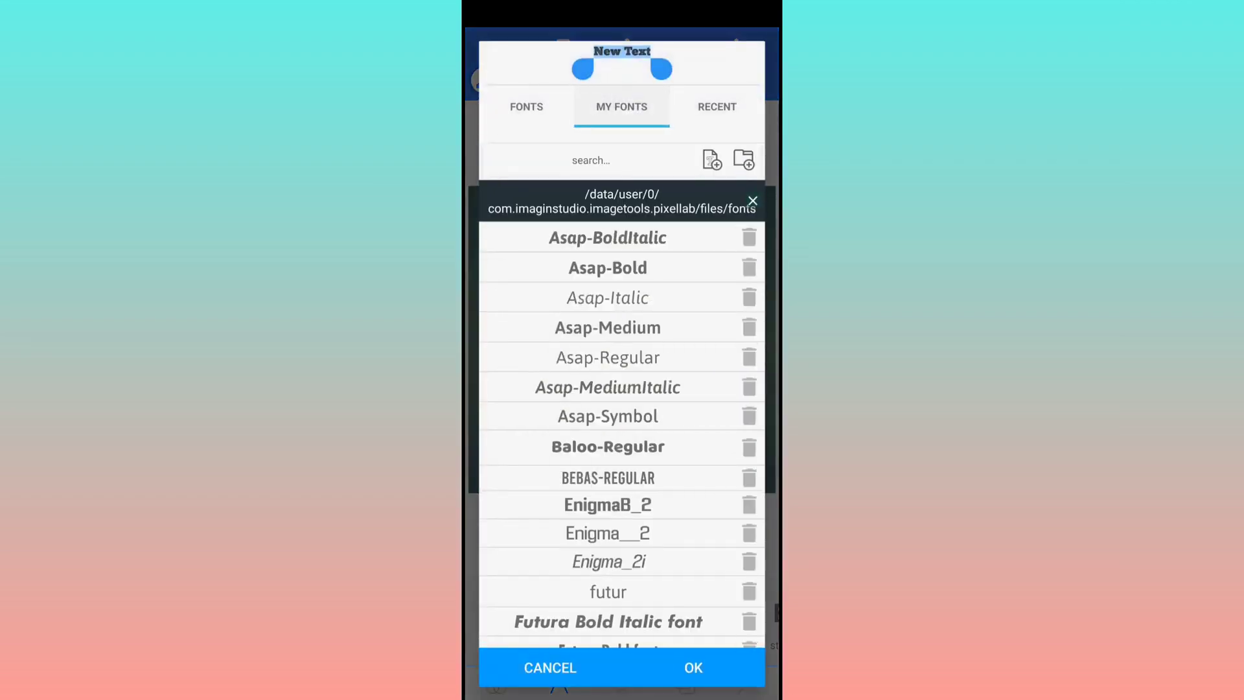
pyautogui.scroll(-3)
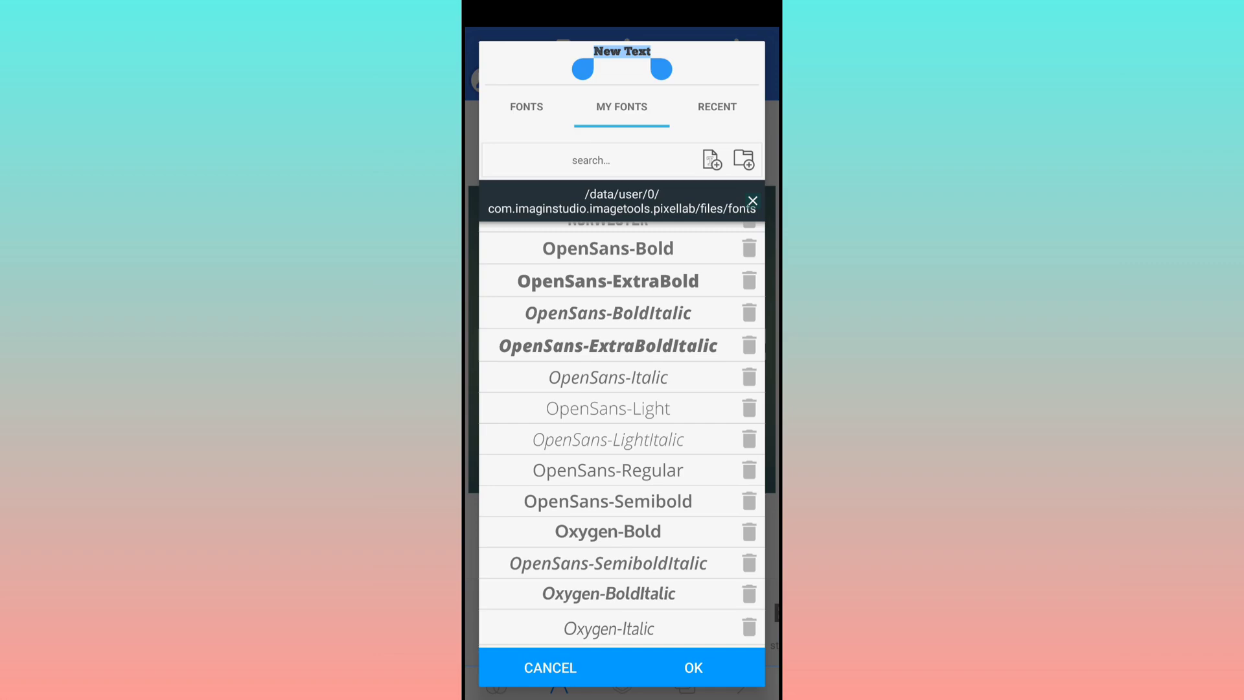
pyautogui.scroll(-3)
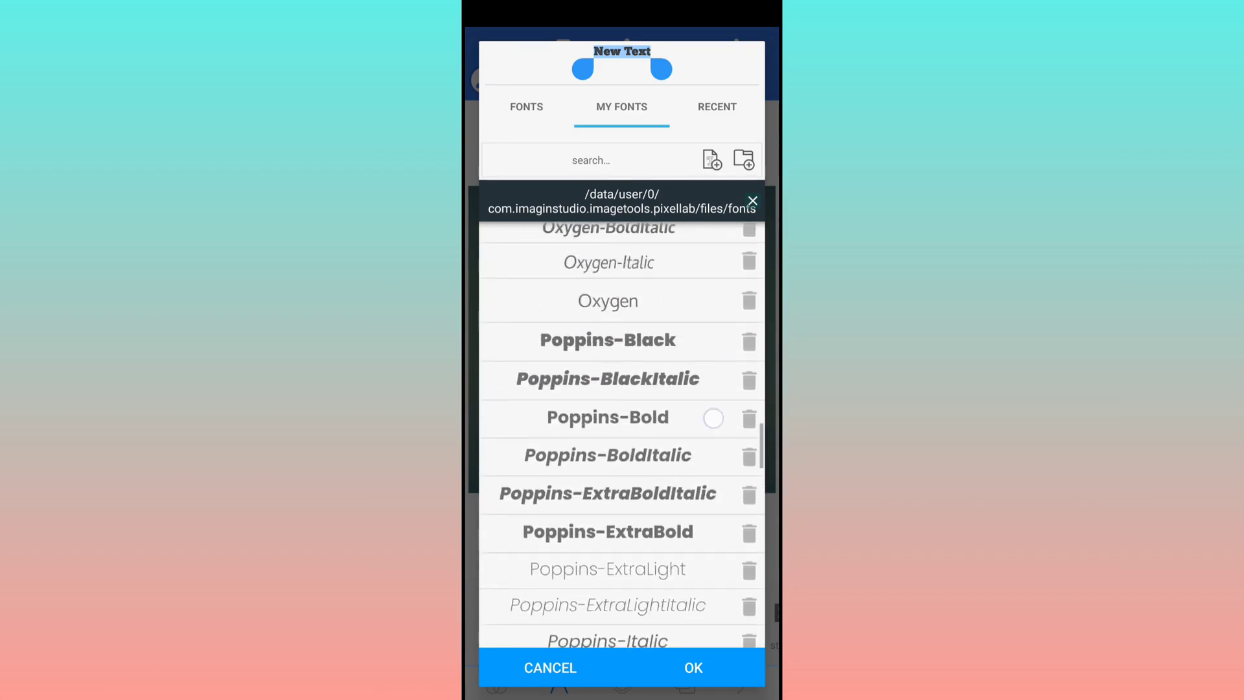
pyautogui.scroll(3)
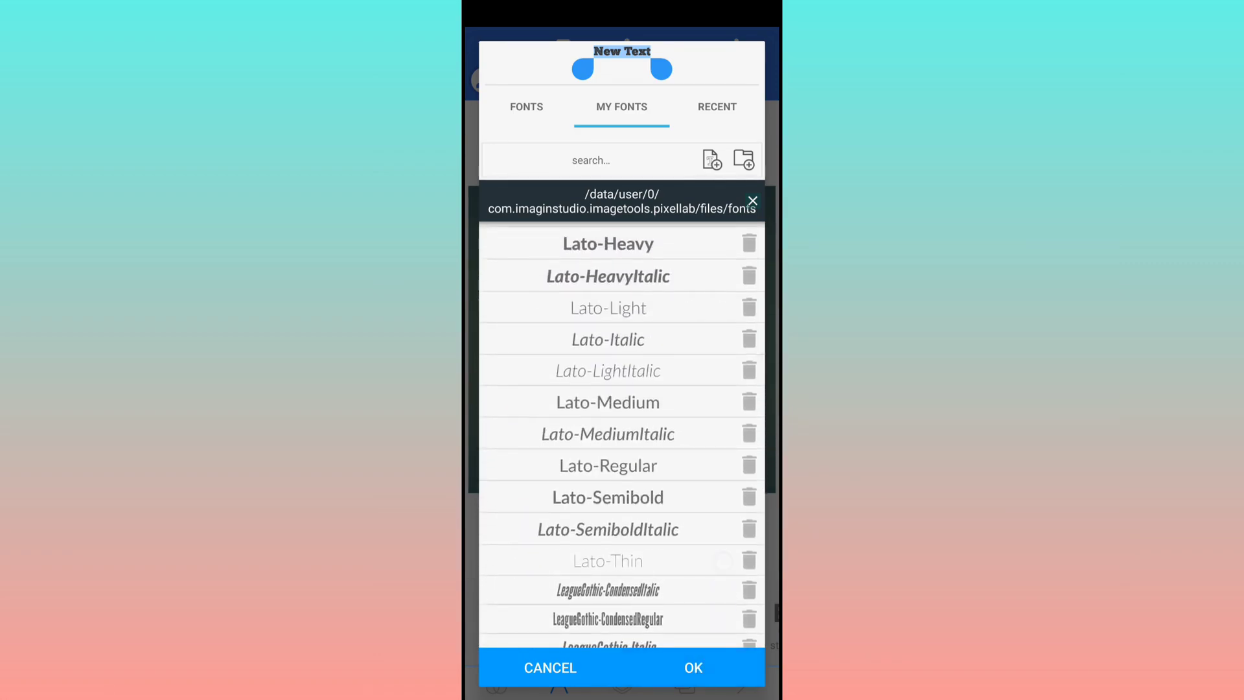
pyautogui.scroll(-3)
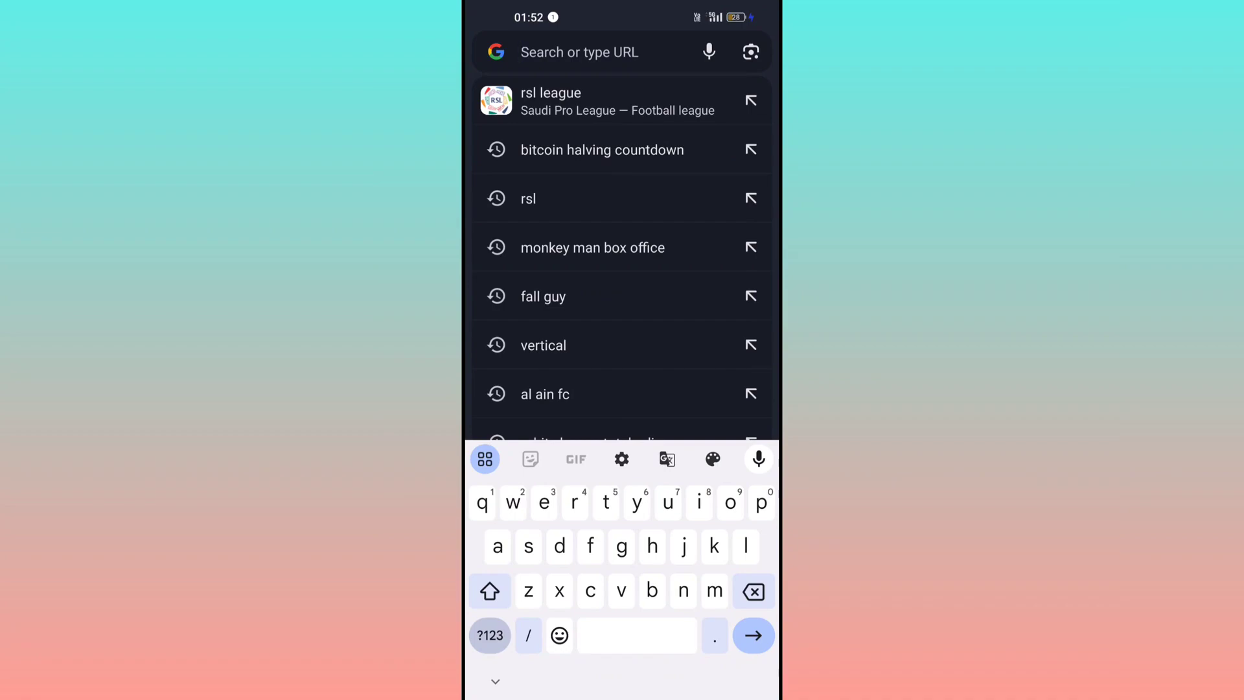
# Step: Search 'fonts ttf for Android' and open Font Squirrel's Most Popular Fonts page
pyautogui.write('fonts ttf for Android')
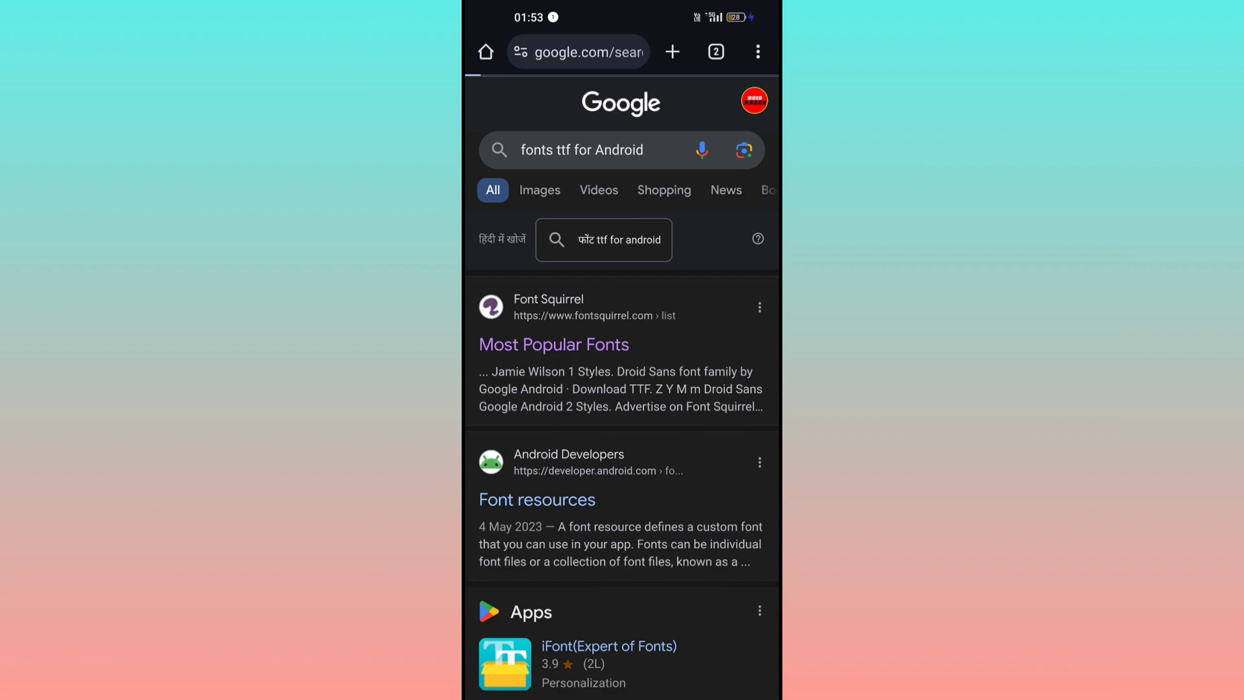
pyautogui.click(554, 345)
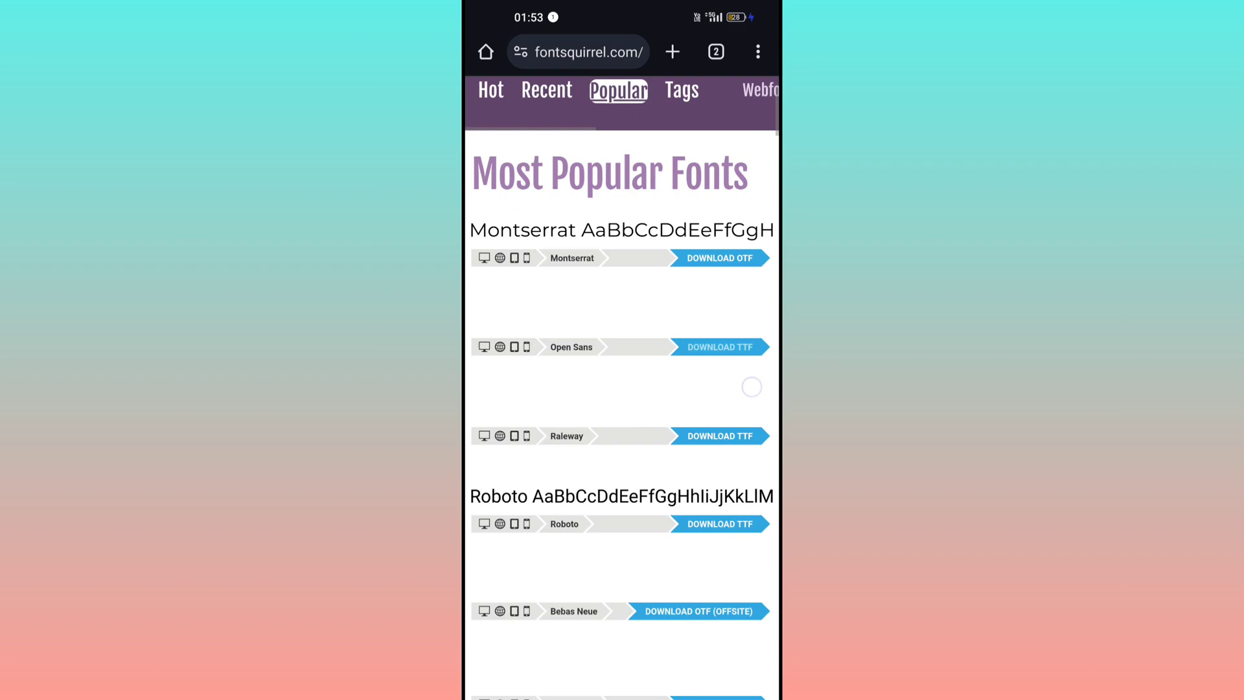
# Step: Scroll the Most Popular Fonts list to Lobster and download it
pyautogui.scroll(-3)
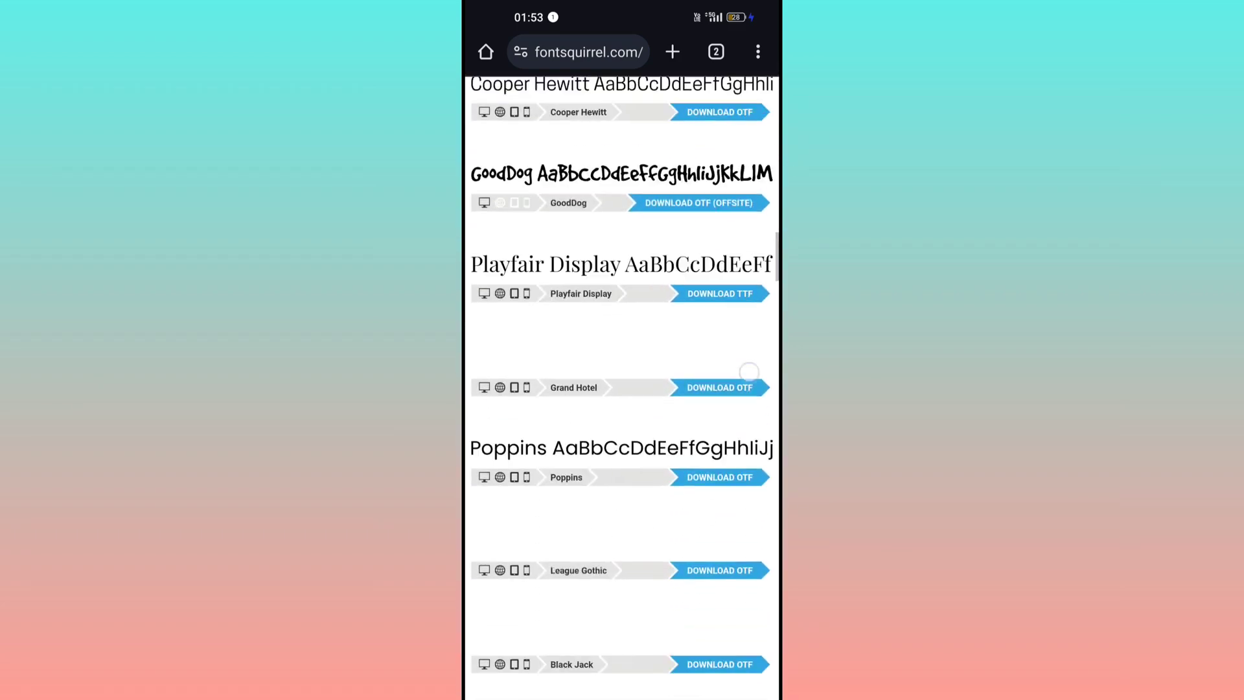
pyautogui.scroll(-3)
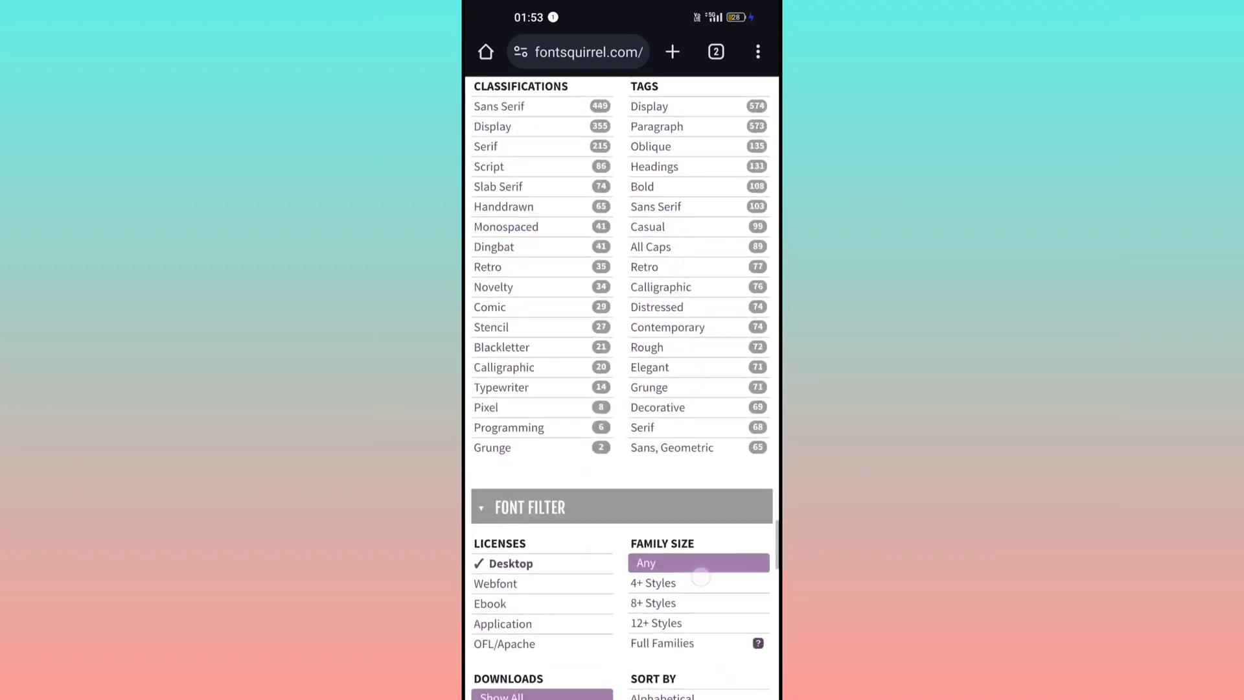
pyautogui.scroll(3)
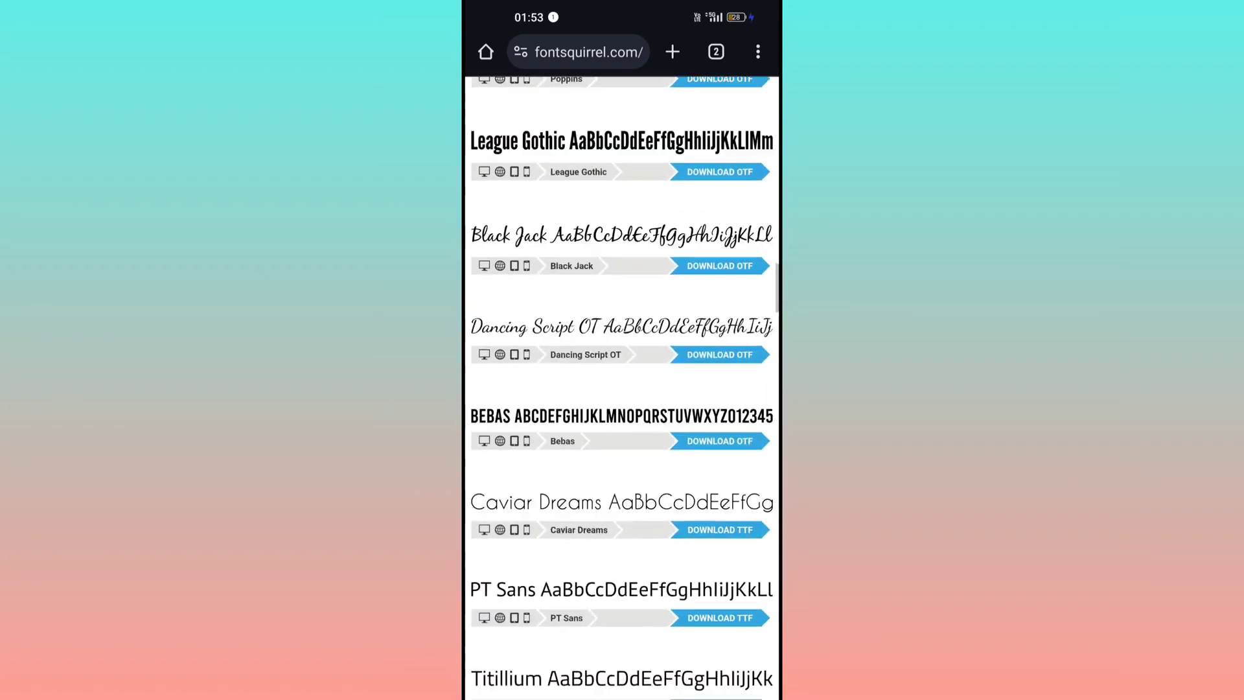
pyautogui.scroll(3)
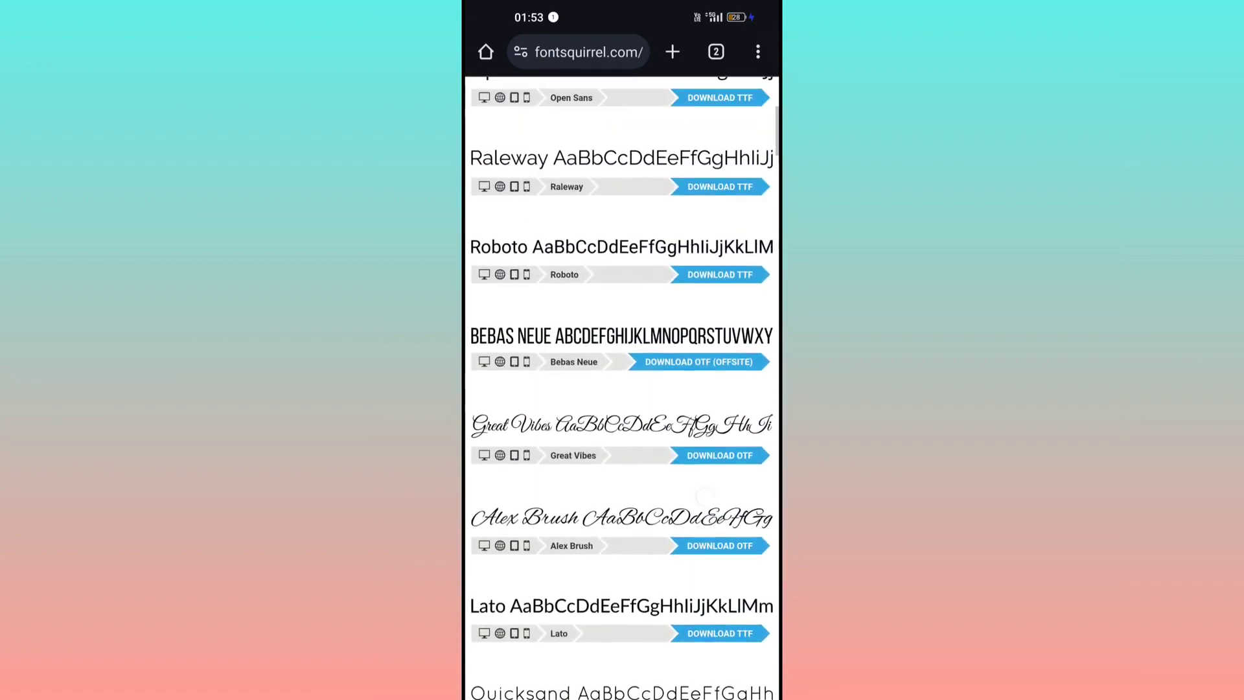
pyautogui.scroll(-3)
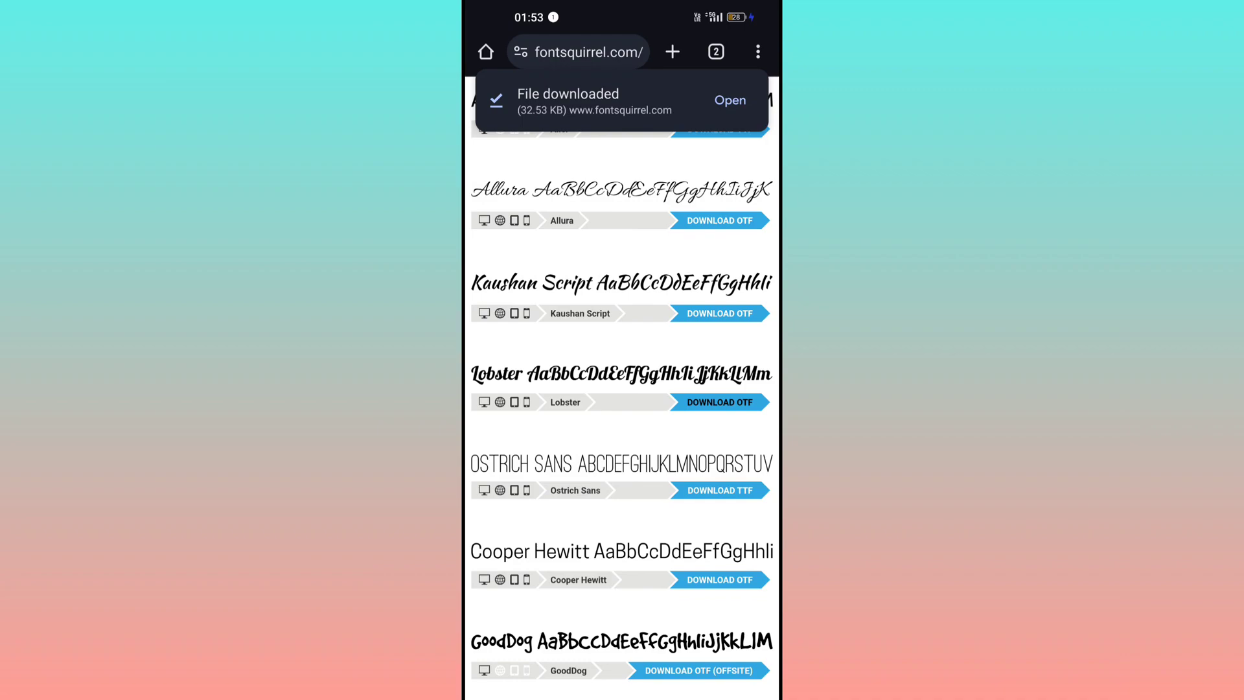
pyautogui.scroll(3)
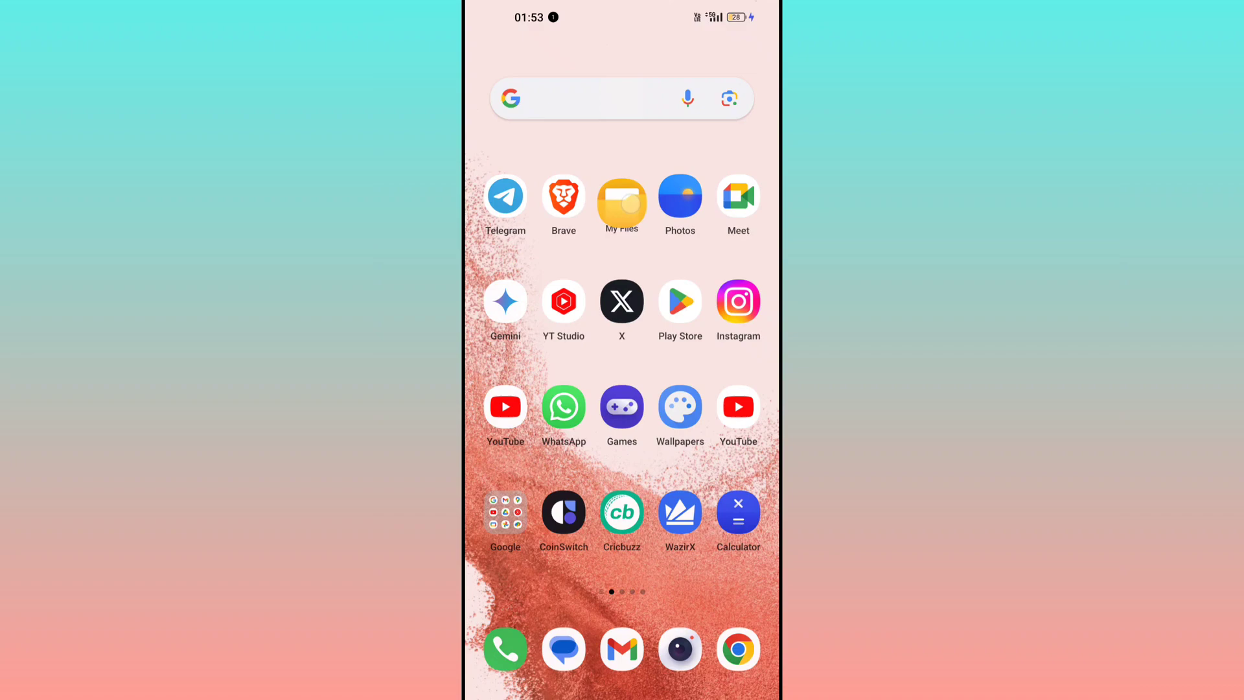
# Step: Open Lobster.ZIP from the Download folder in My Files
pyautogui.click(621, 197)
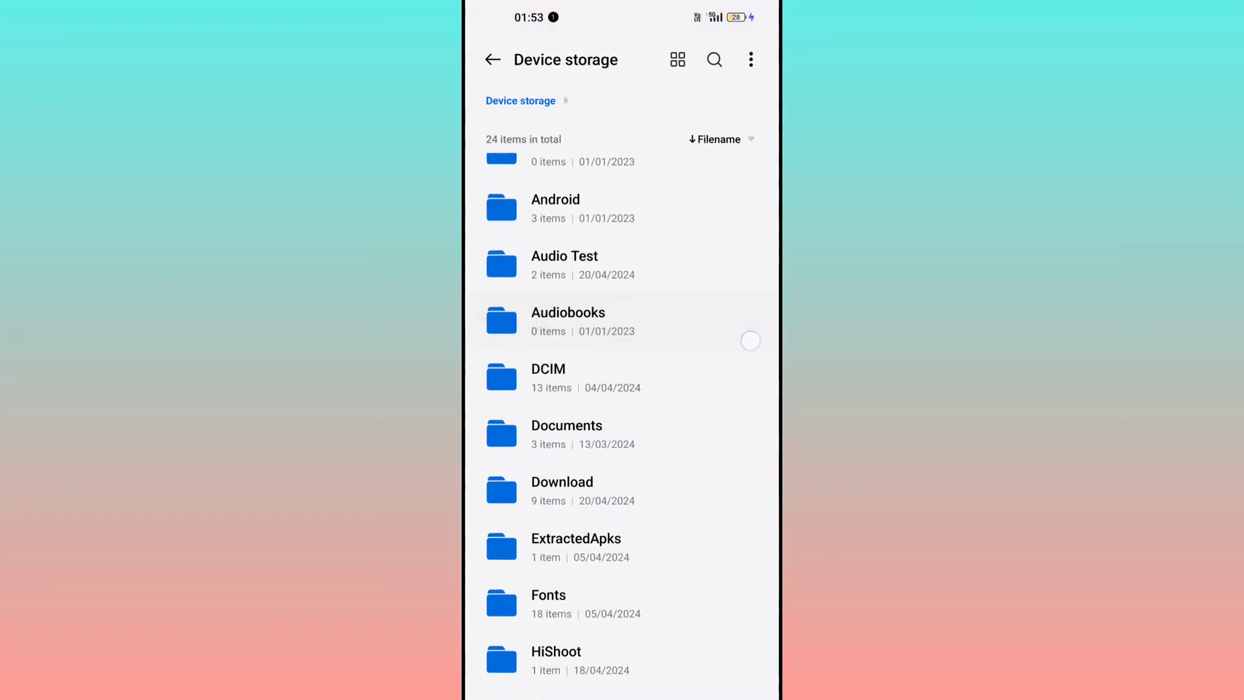
pyautogui.scroll(3)
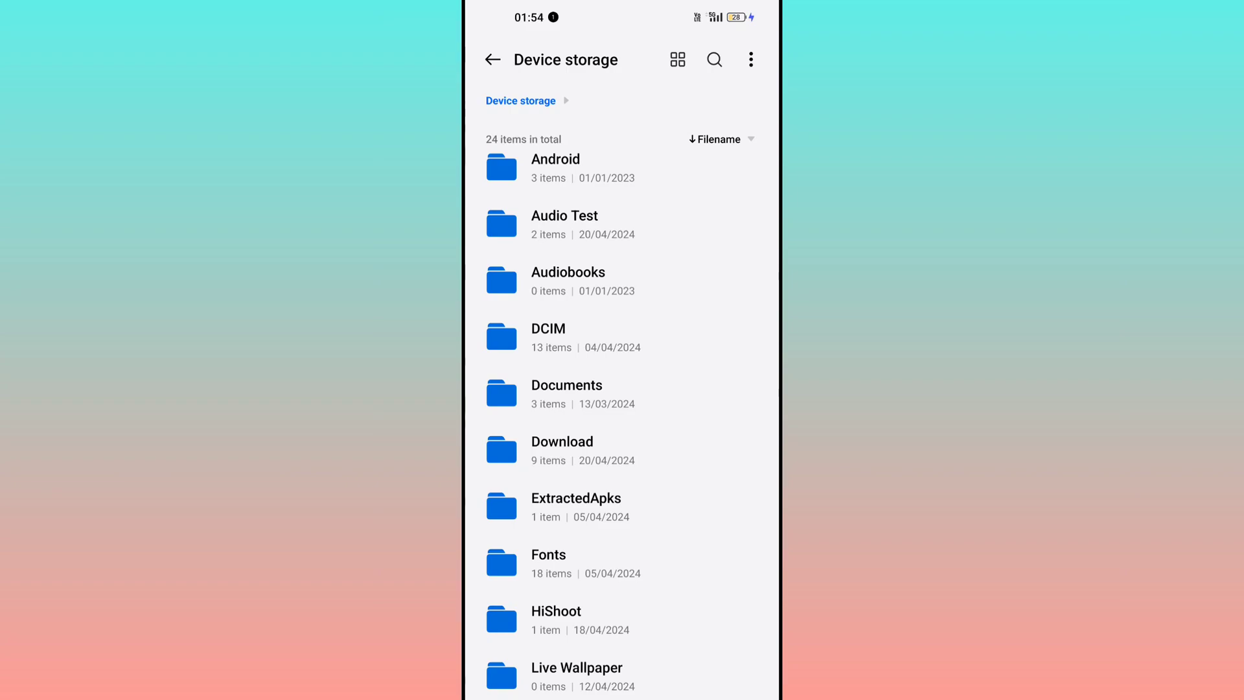
pyautogui.click(561, 449)
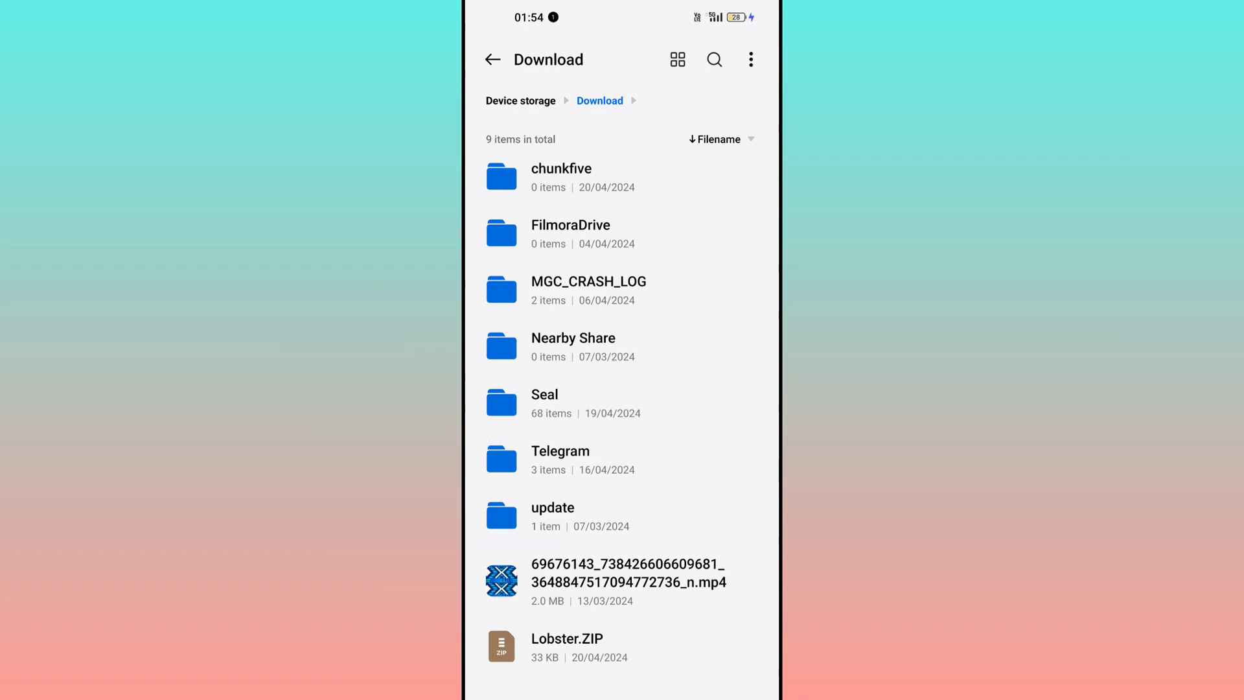
pyautogui.click(566, 646)
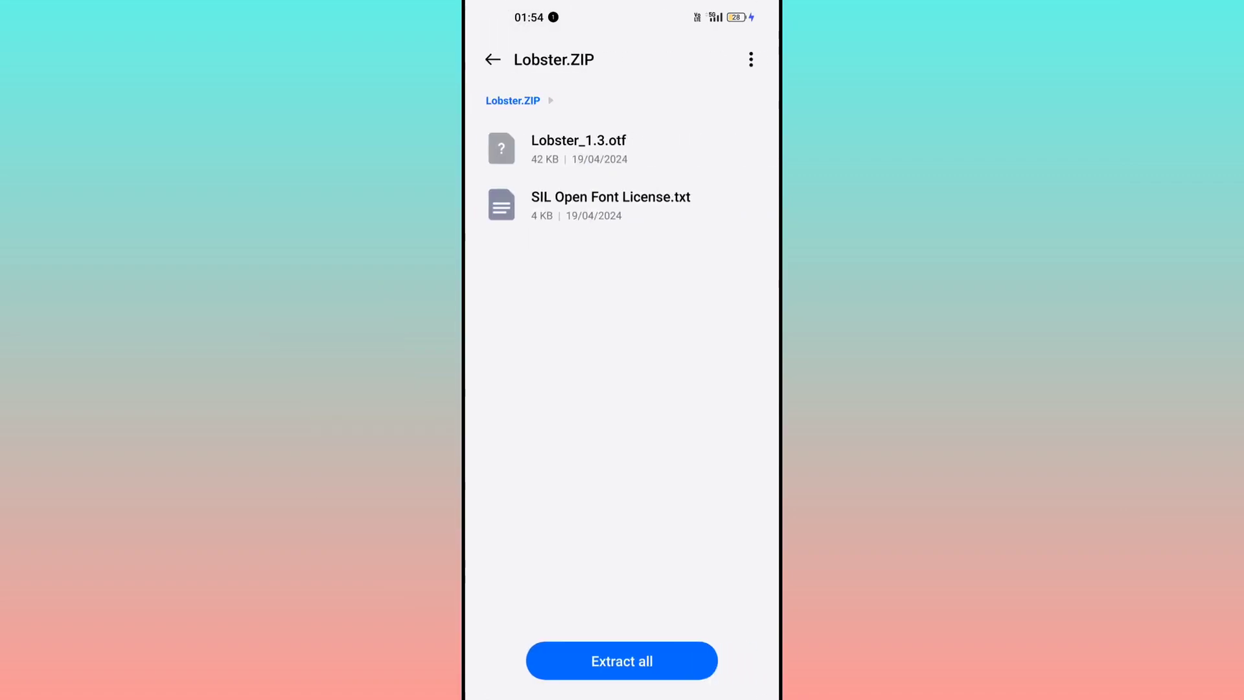
# Step: Extract the archive to its parent folder, creating a Lobster folder, then leave My Files
pyautogui.click(622, 661)
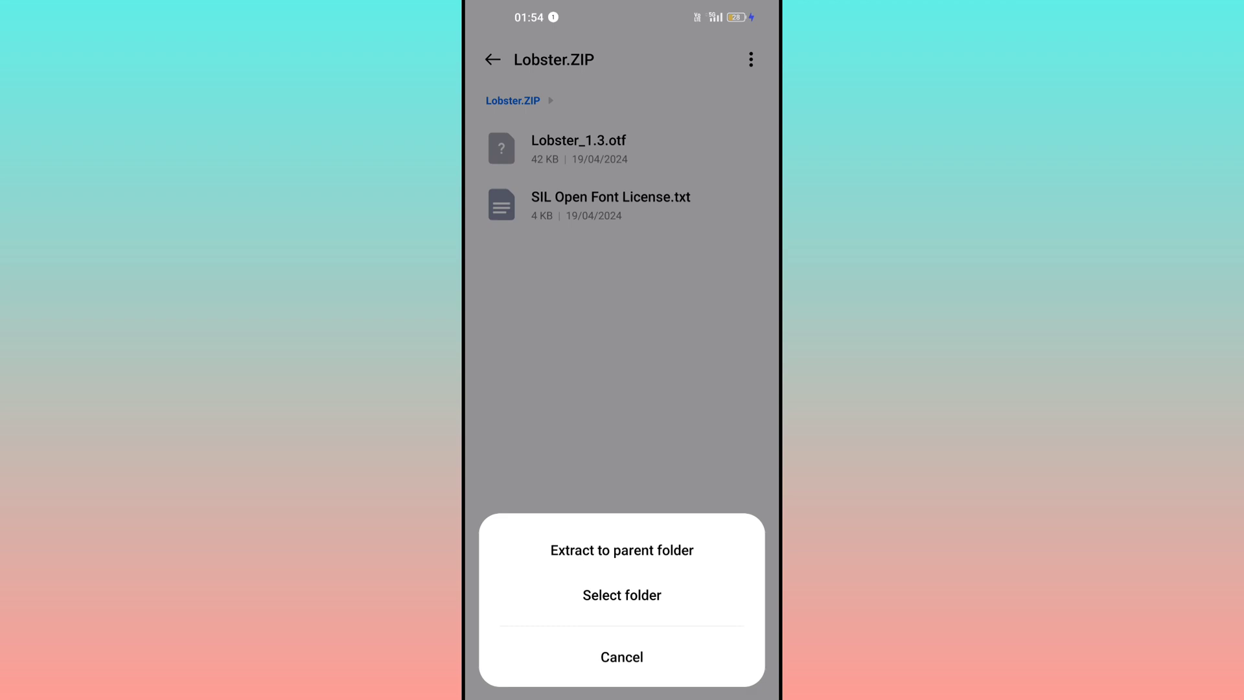
pyautogui.click(622, 550)
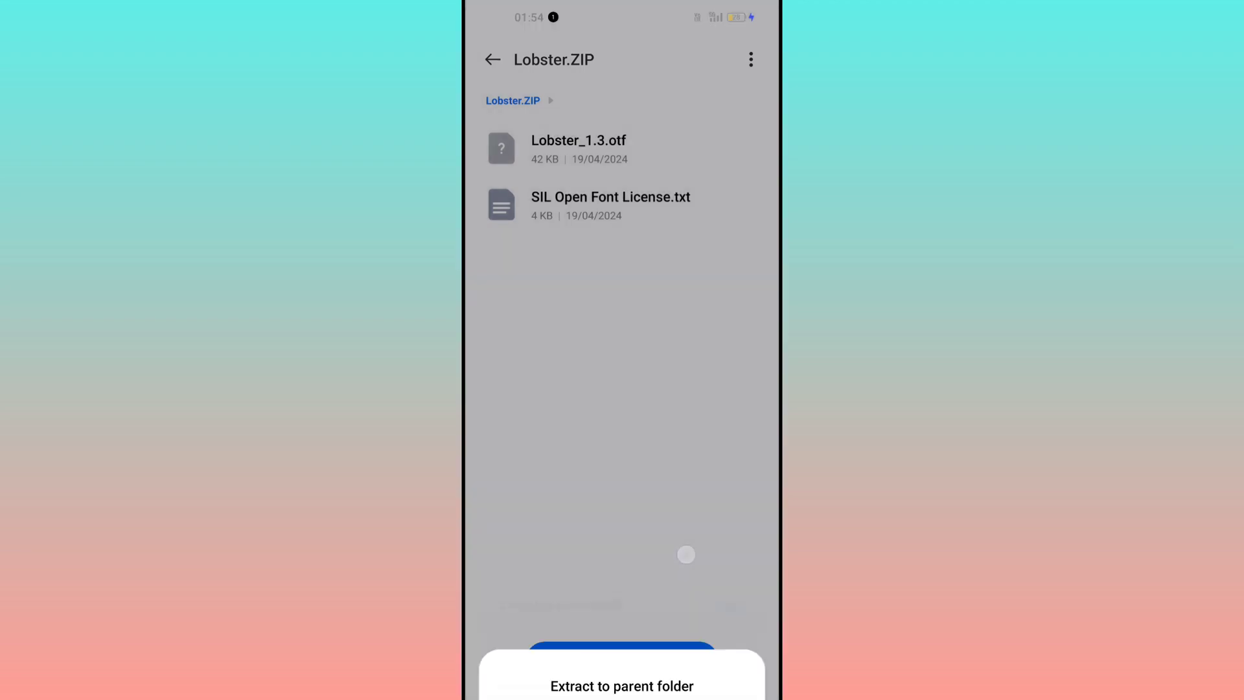
pyautogui.click(622, 685)
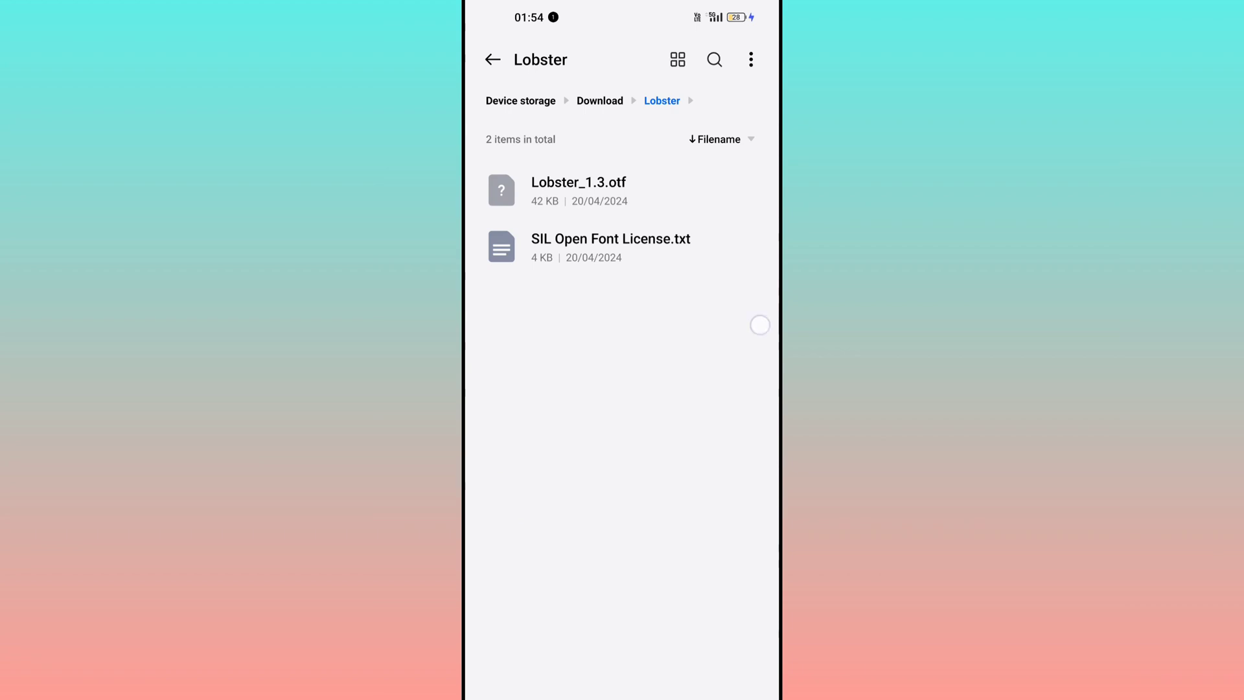
pyautogui.click(521, 101)
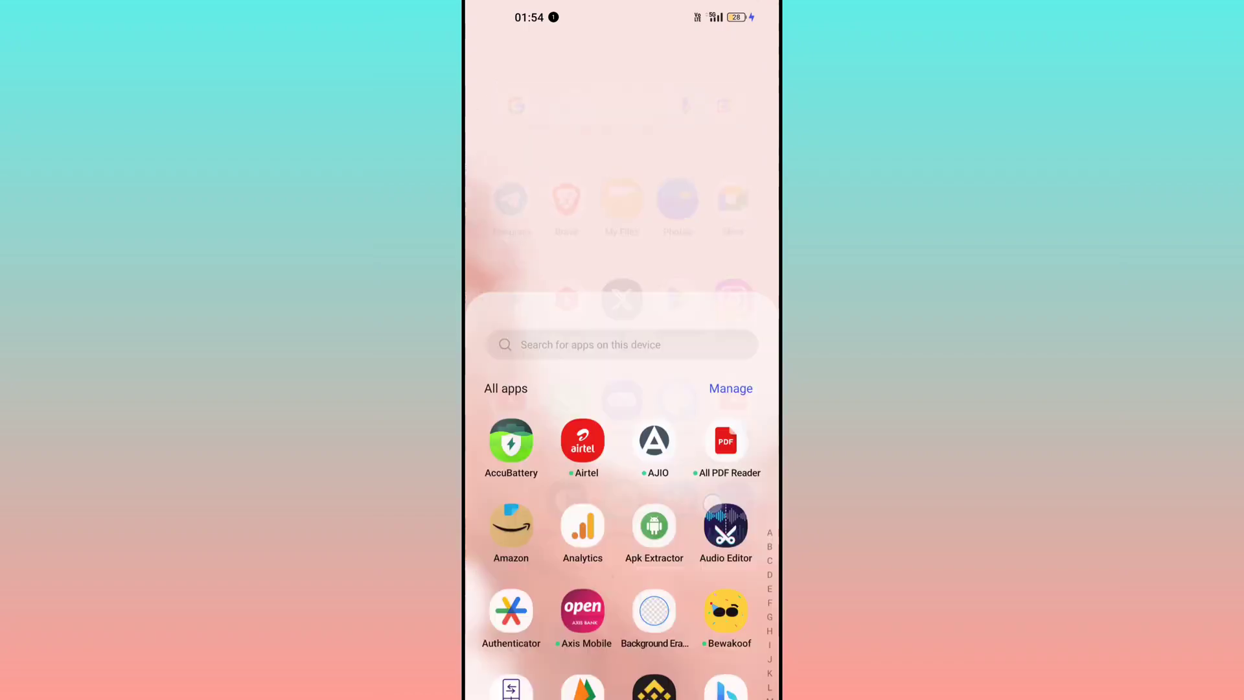
# Step: Launch PixelLab via 'pi' search and open New Text's My Fonts tab
pyautogui.write('pi')
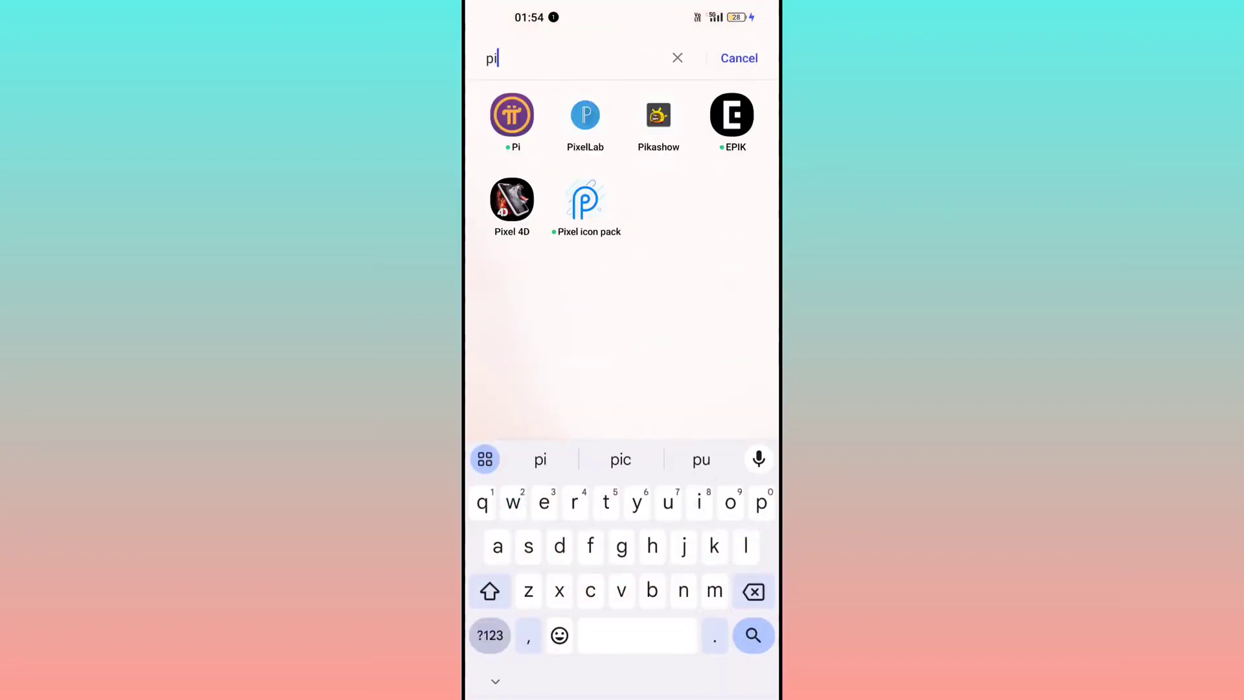
pyautogui.click(586, 115)
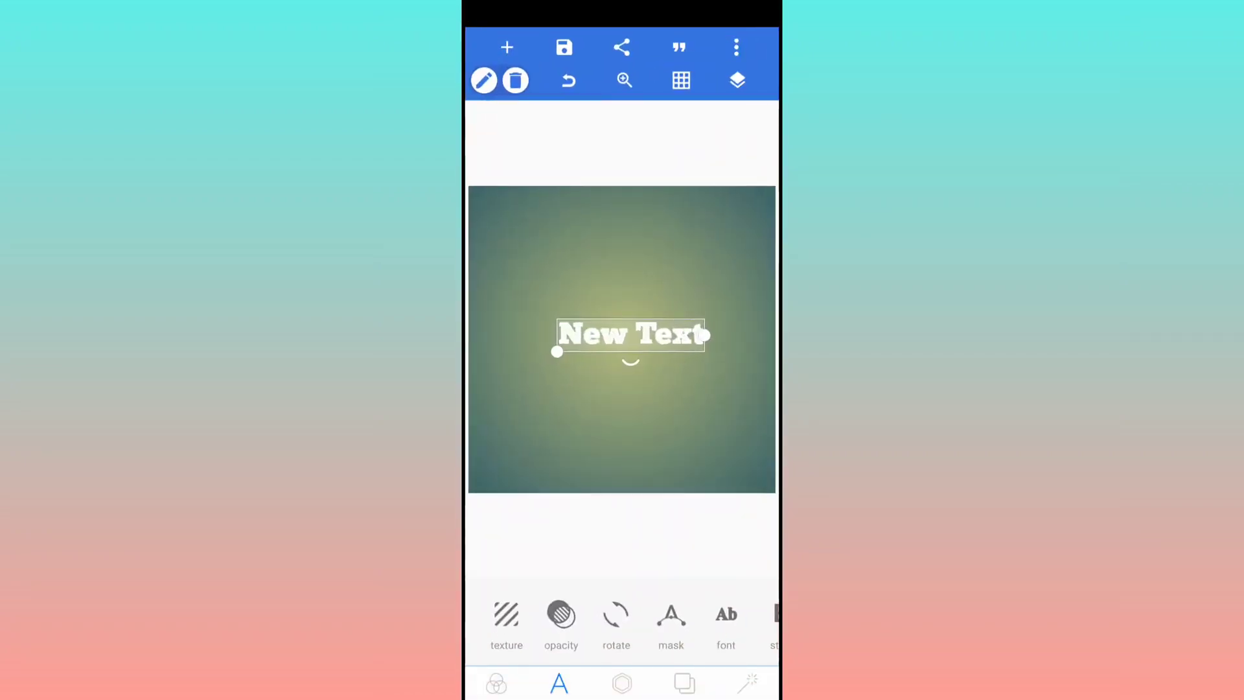
pyautogui.click(724, 624)
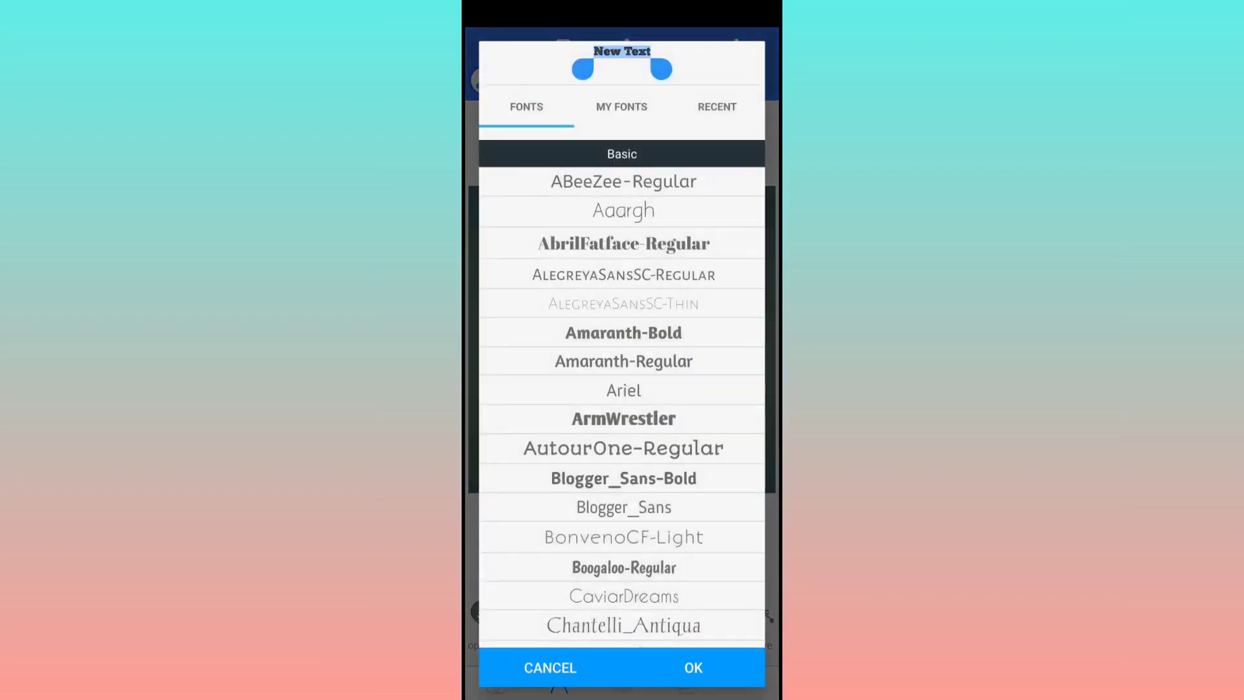
pyautogui.click(622, 106)
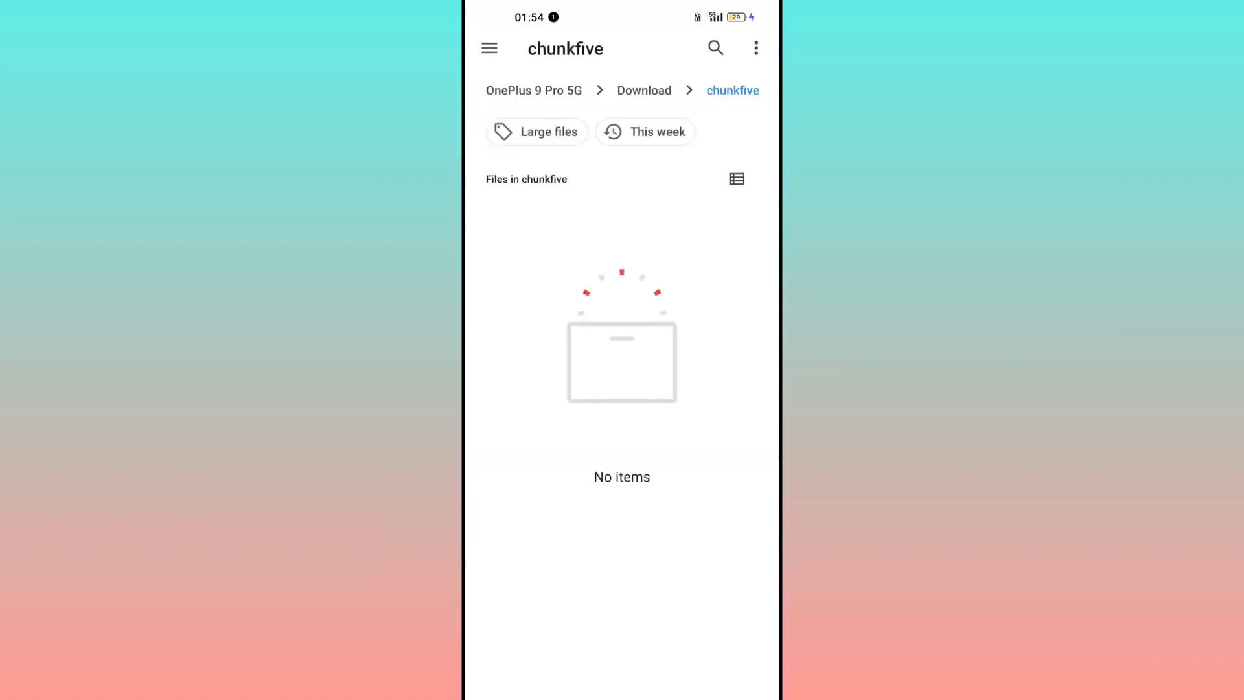
# Step: Navigate from chunkfive up to storage, into Download, then into the Lobster folder
pyautogui.click(534, 90)
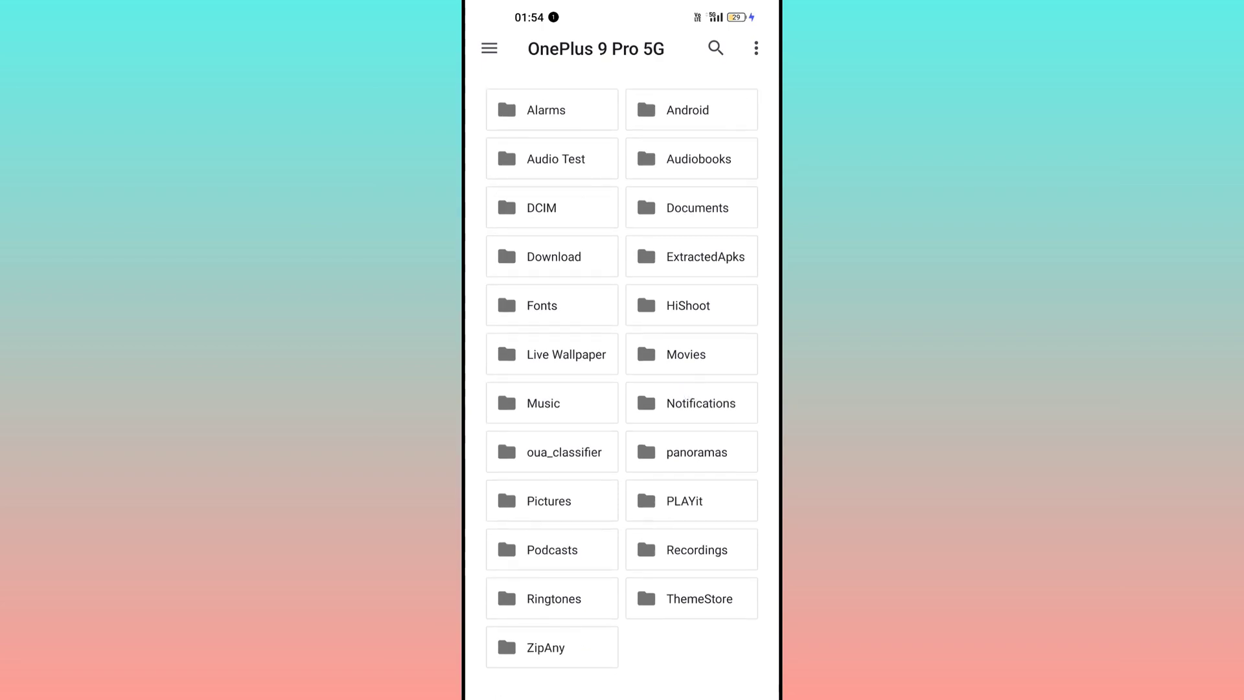
pyautogui.click(554, 255)
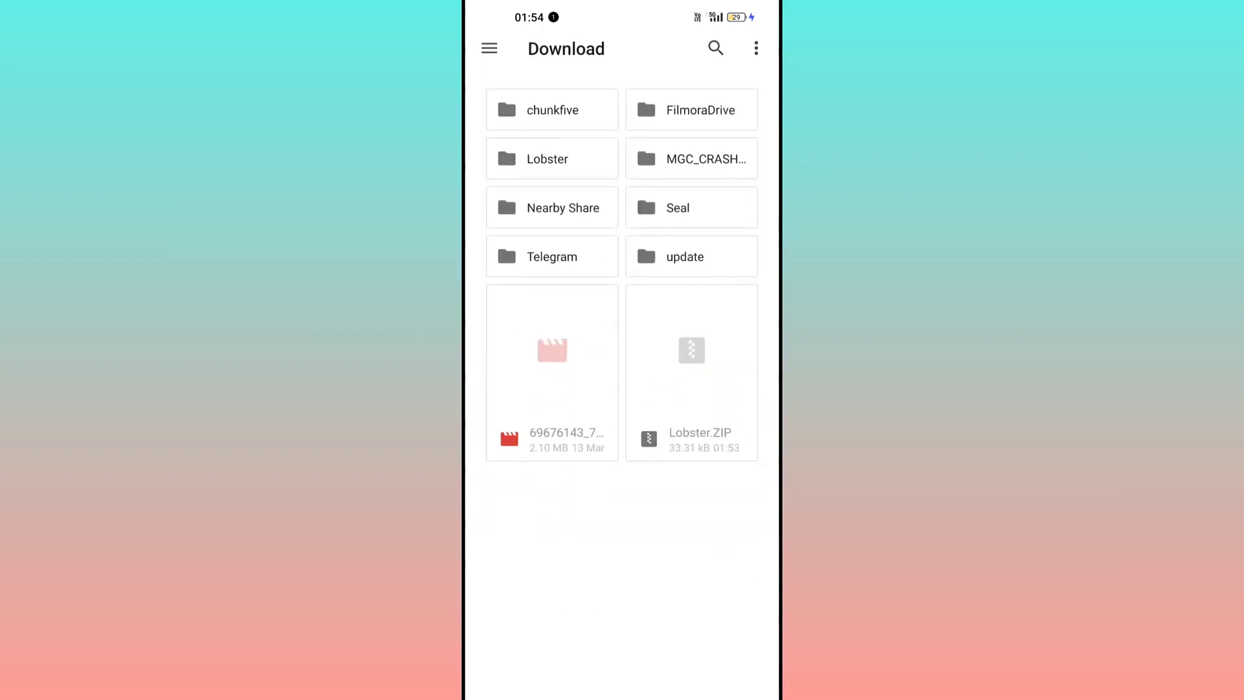
pyautogui.click(547, 158)
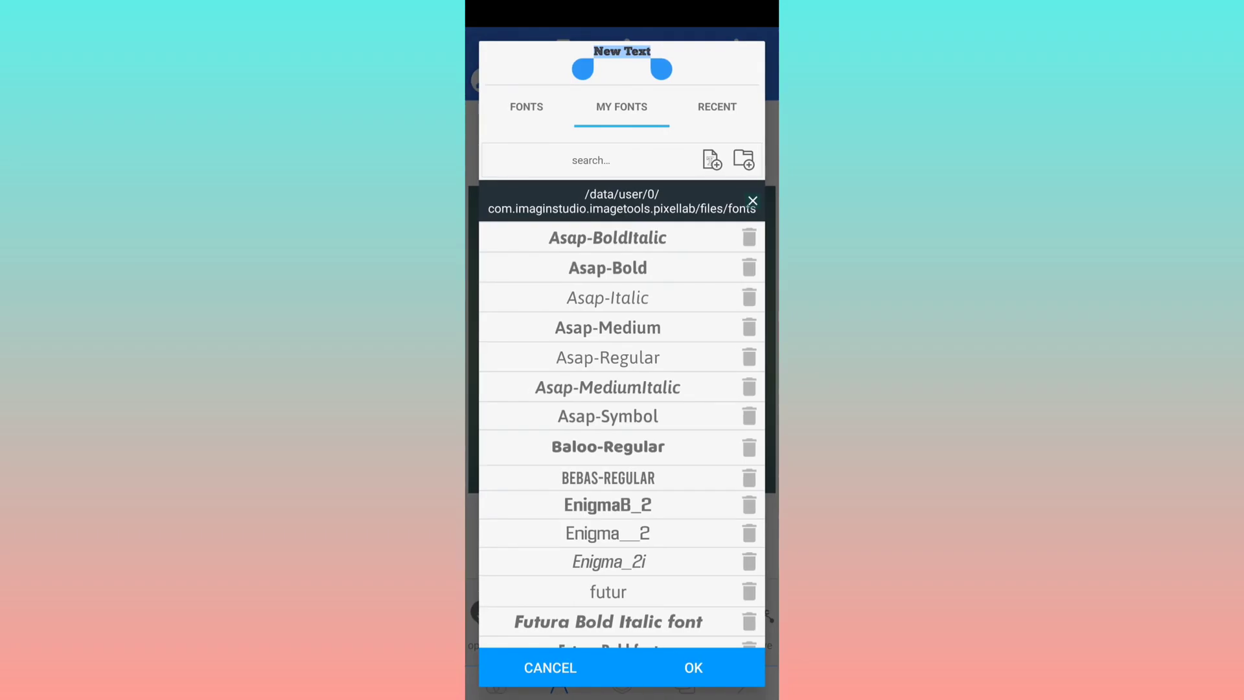
# Step: Apply the Lobster_1 font to New Text and raise its size to 210
pyautogui.scroll(-3)
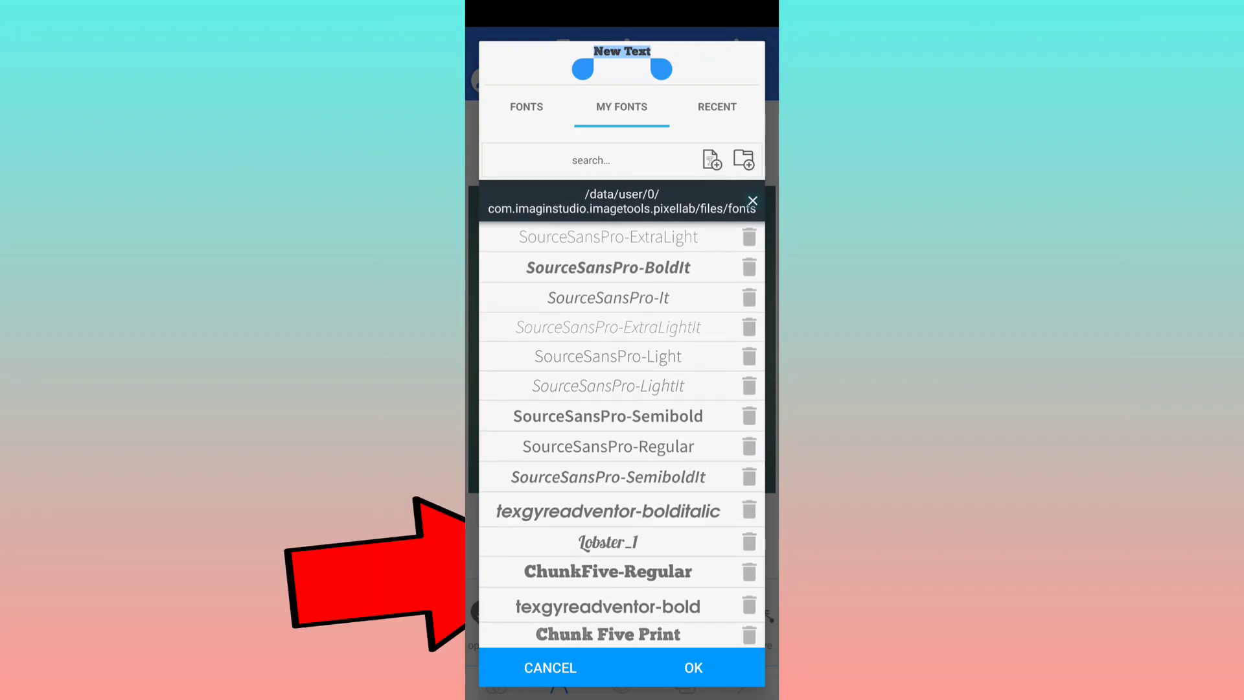
pyautogui.click(692, 667)
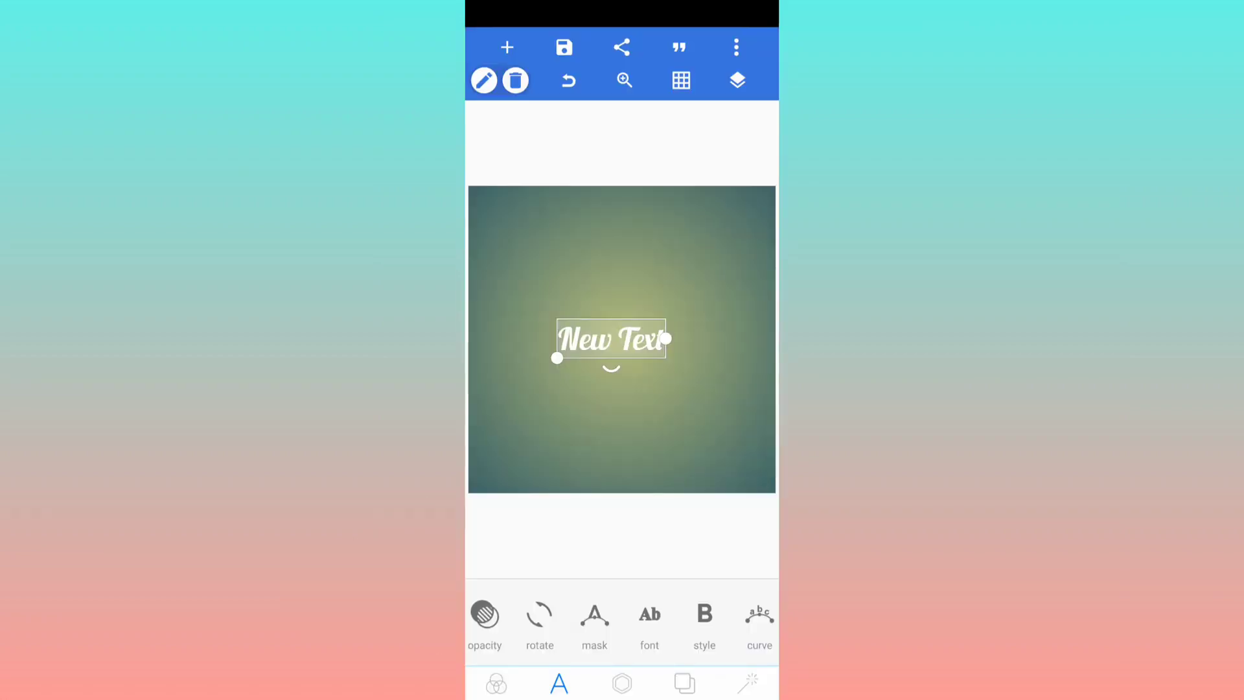
pyautogui.hscroll(-3)
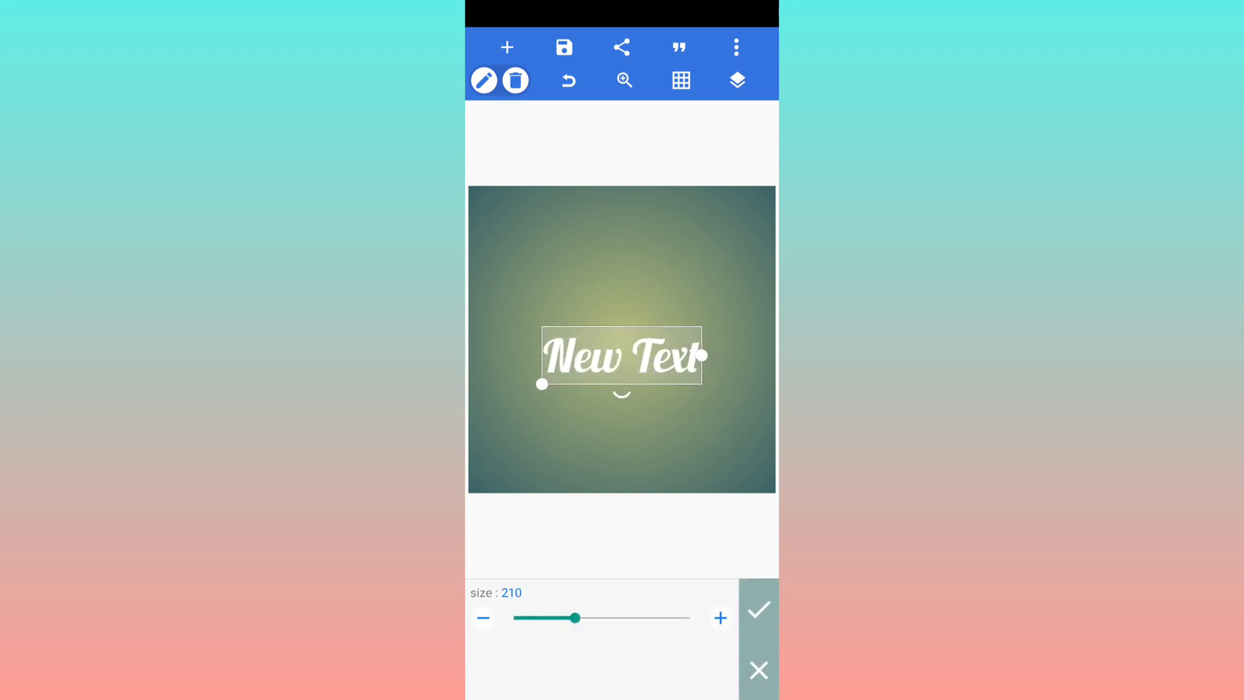
pyautogui.click(758, 608)
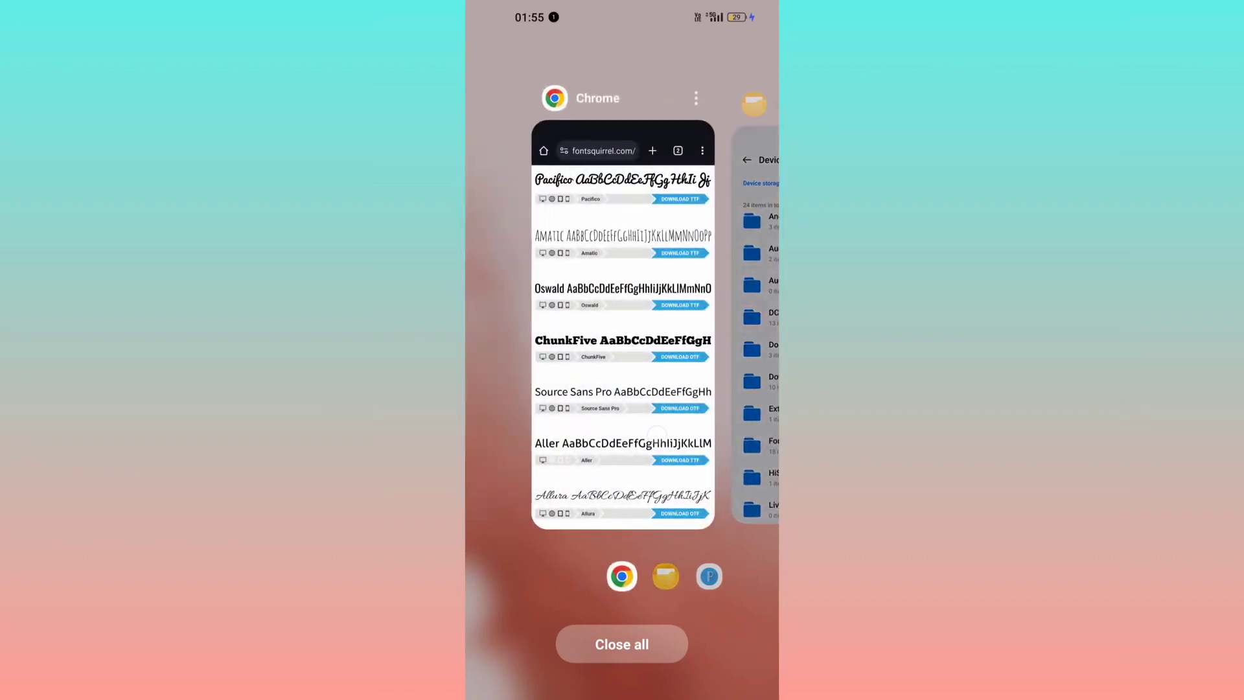
pyautogui.click(621, 577)
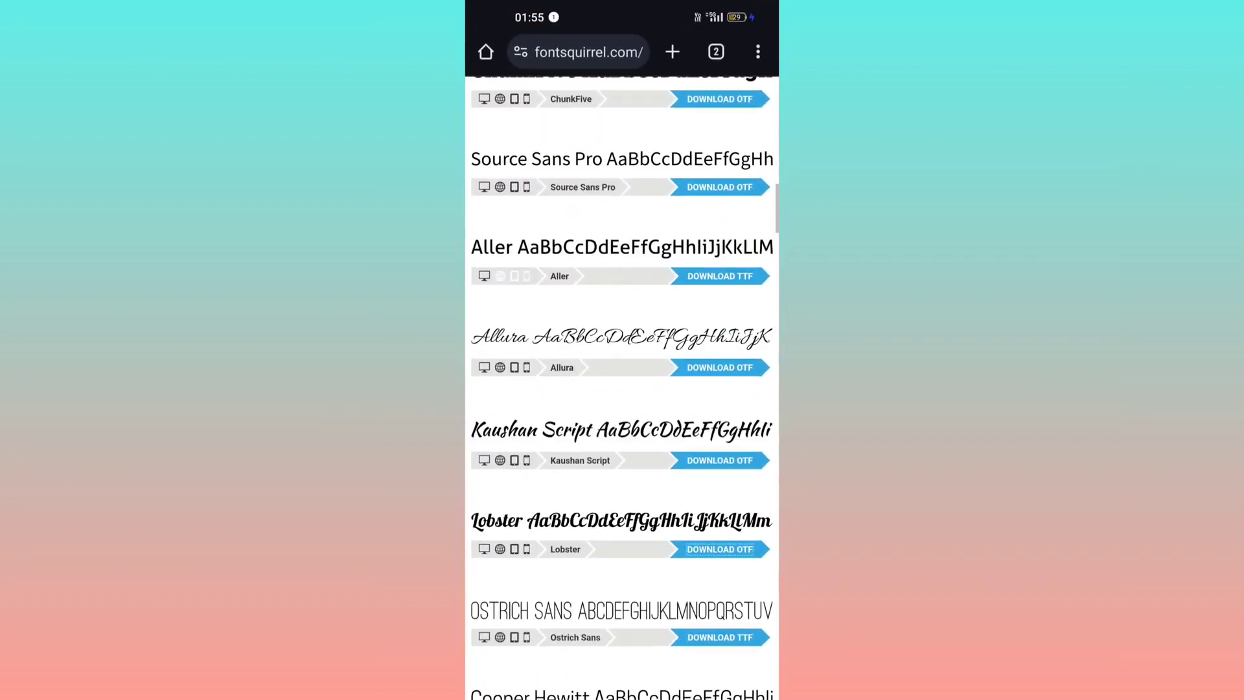
pyautogui.scroll(-3)
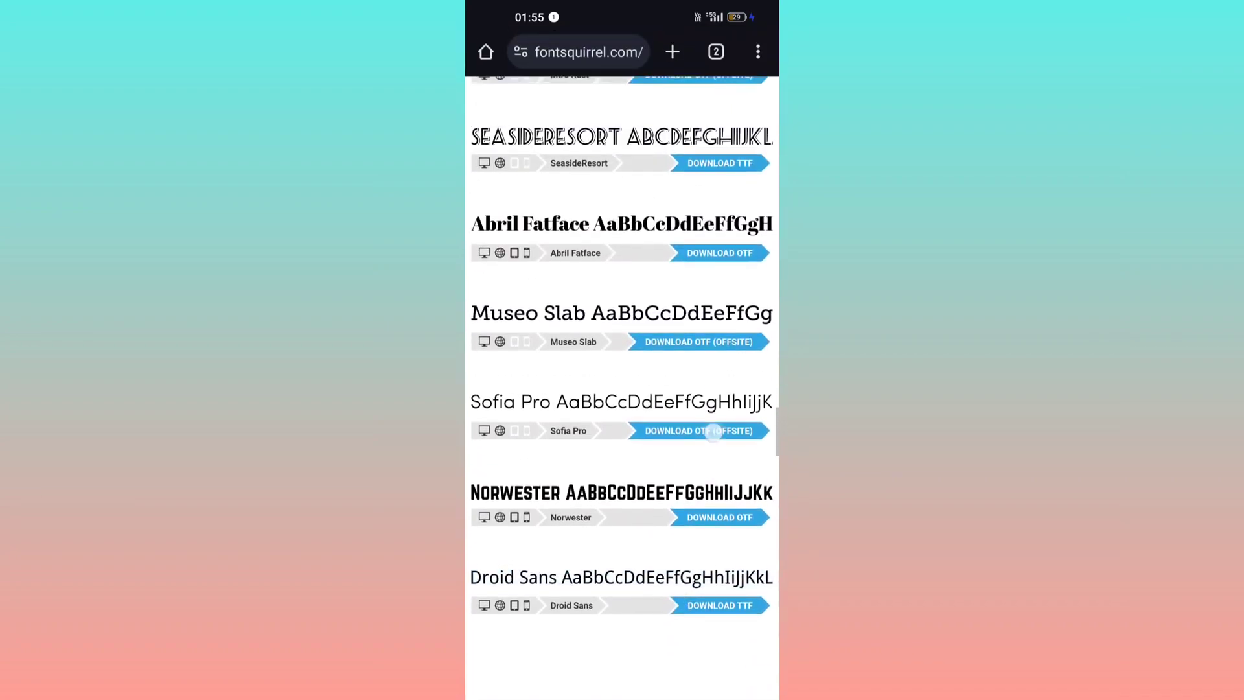
pyautogui.scroll(3)
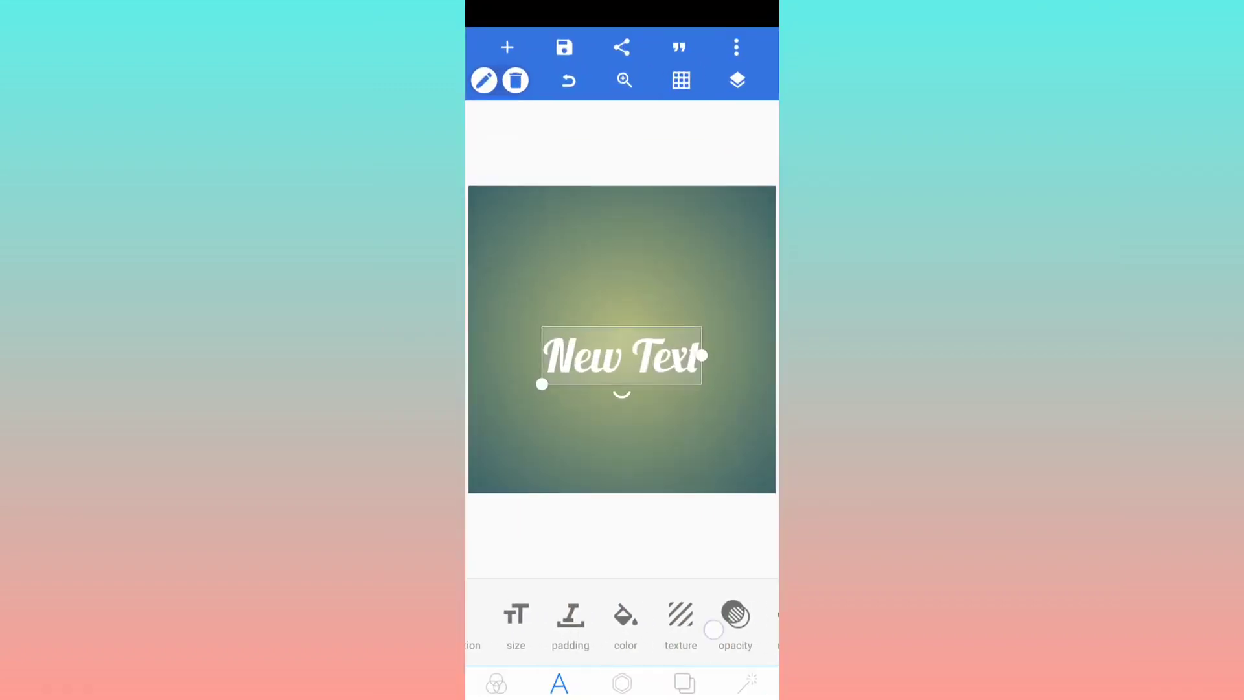
pyautogui.click(559, 682)
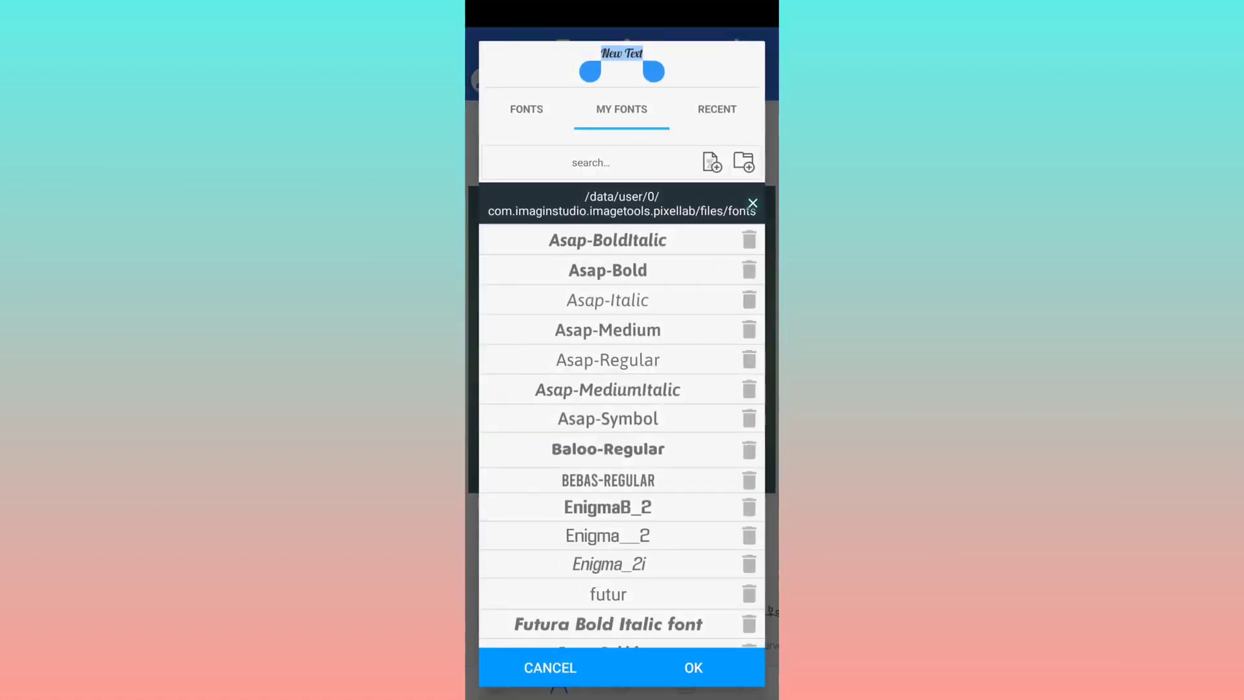
pyautogui.click(693, 668)
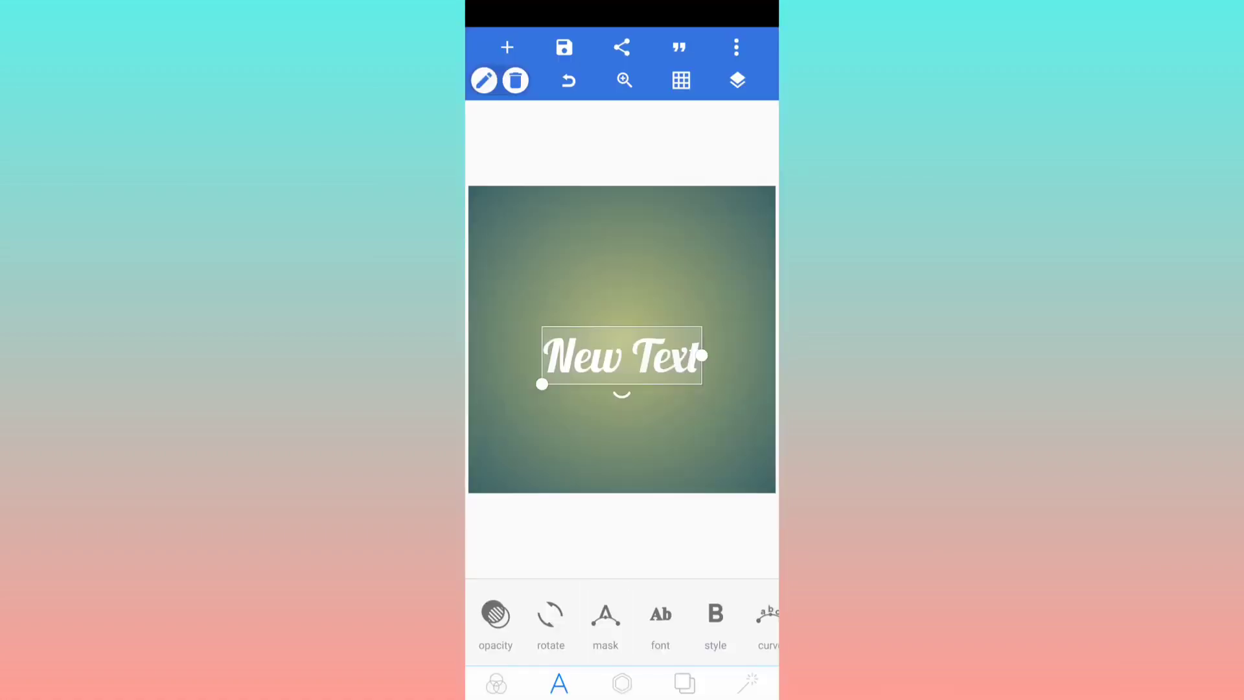